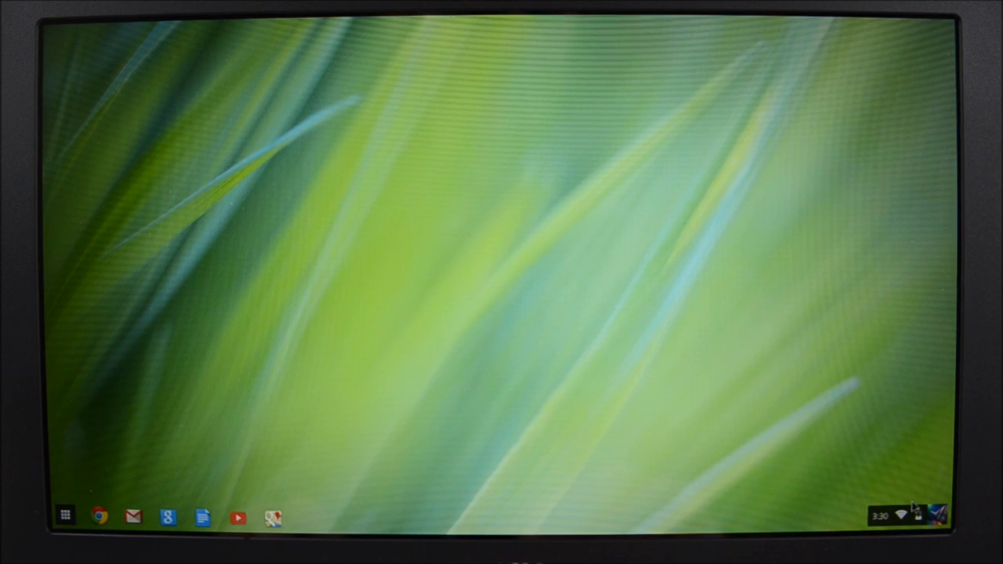
Reach the Powerwash section of Settings via the status tray with advanced settings shown.
click(901, 515)
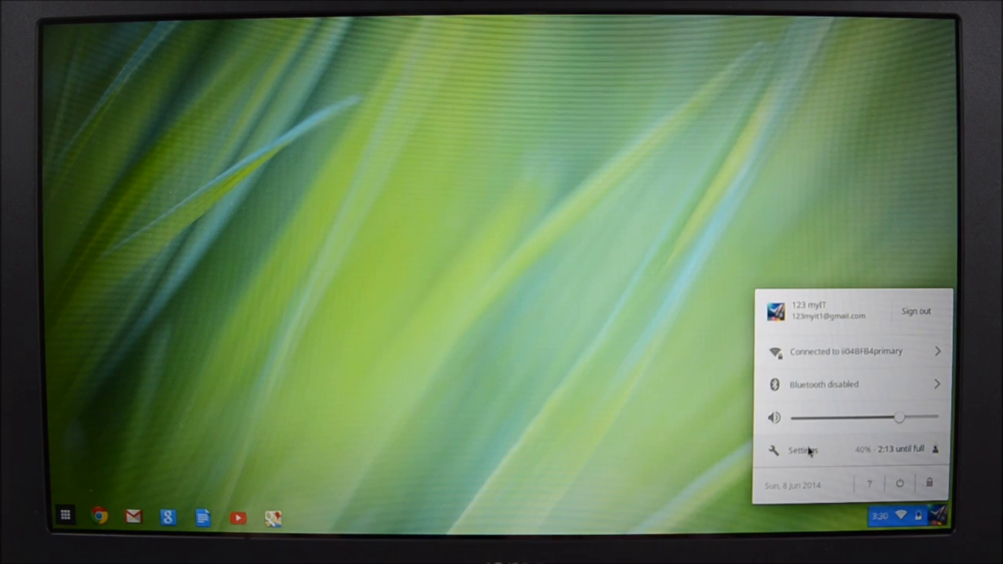
click(803, 449)
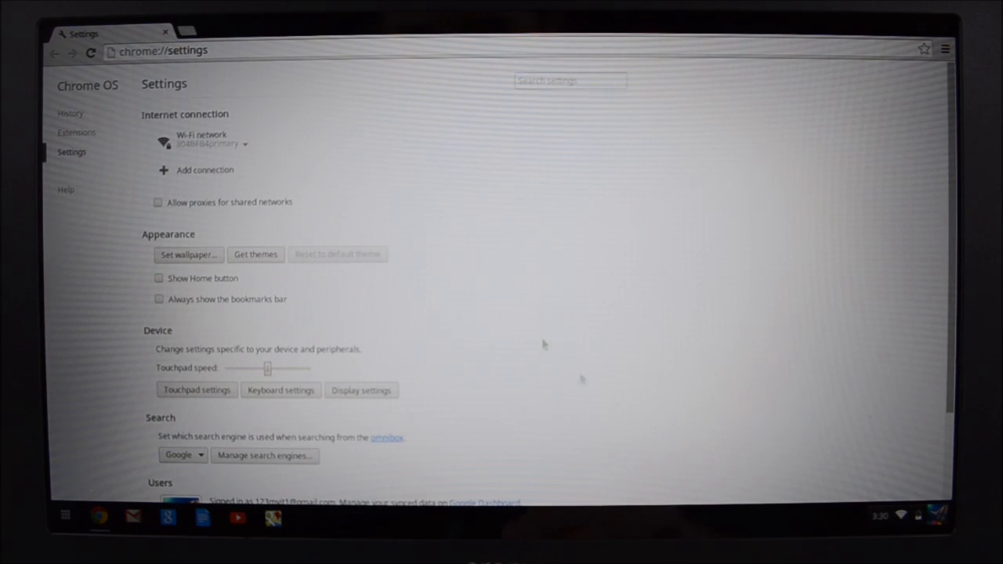
scroll(down, 3)
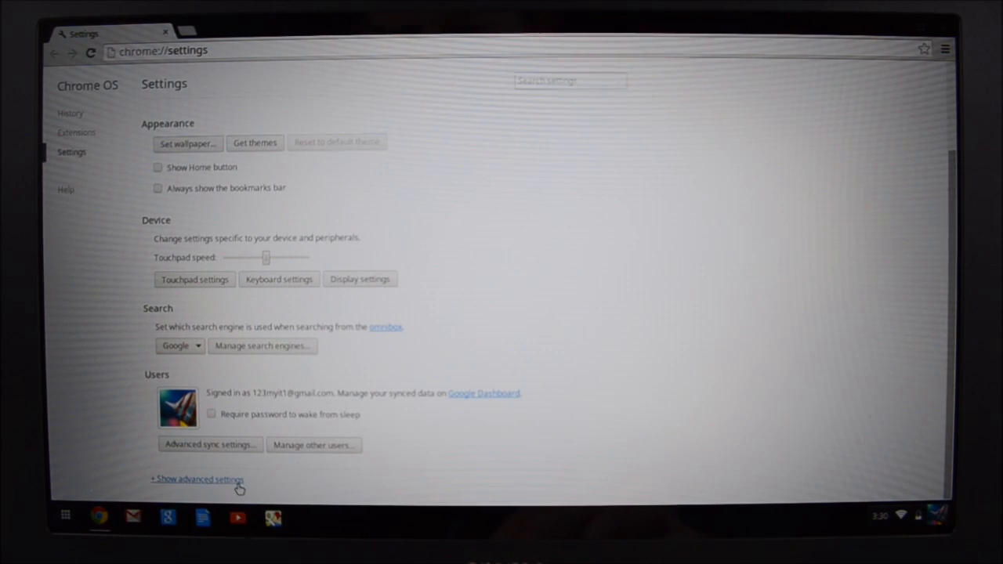
click(198, 480)
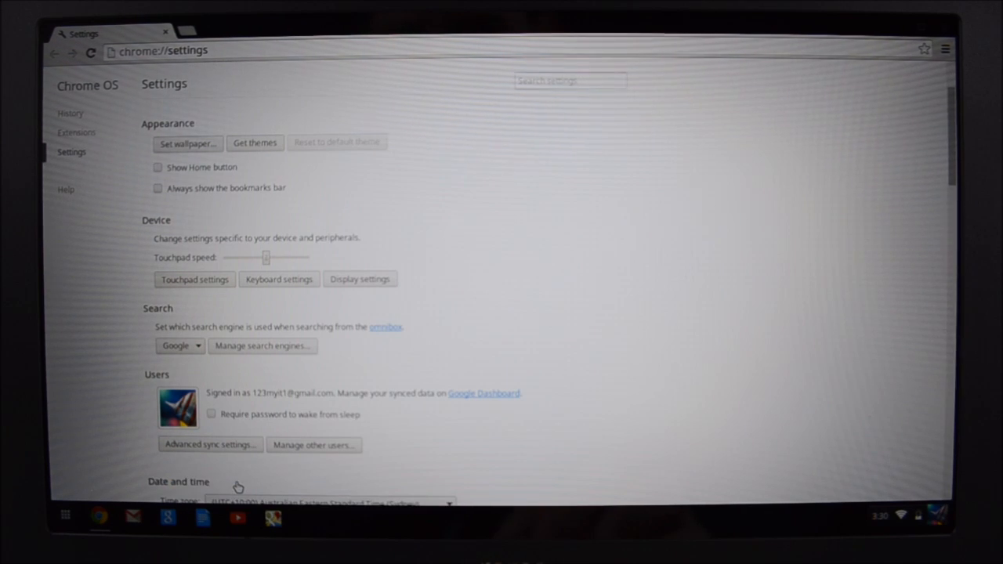
scroll(down, 3)
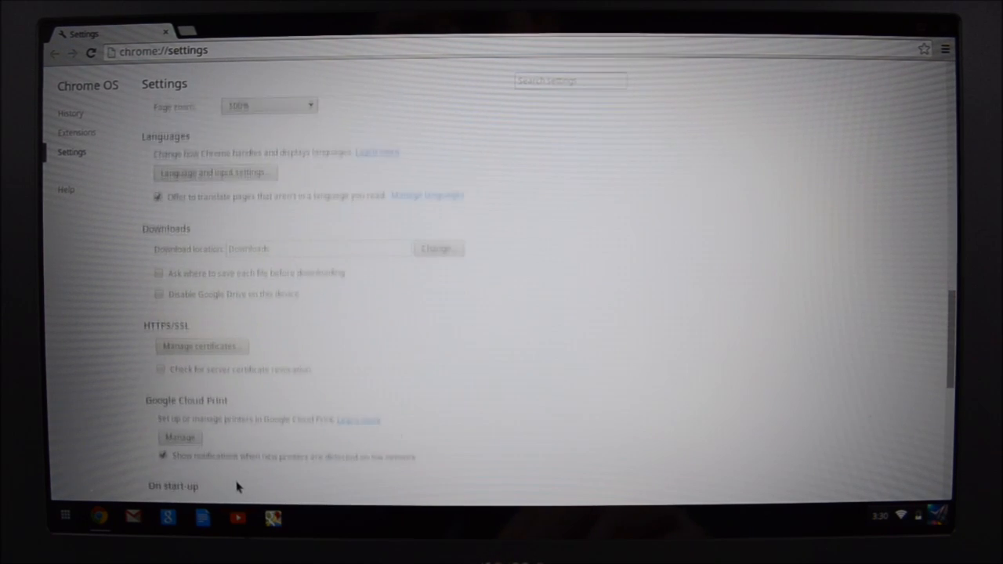
scroll(down, 3)
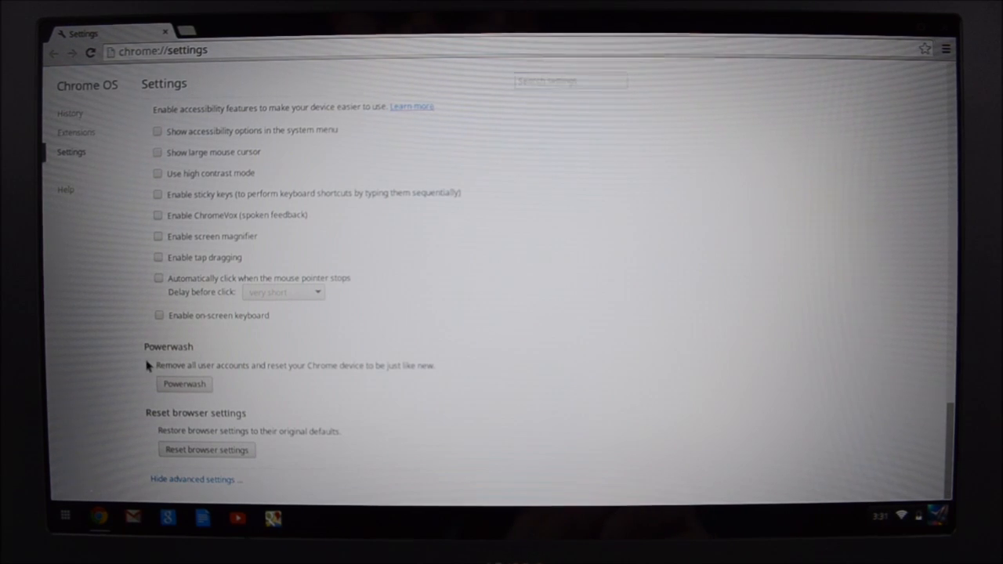
mouse_move(202, 374)
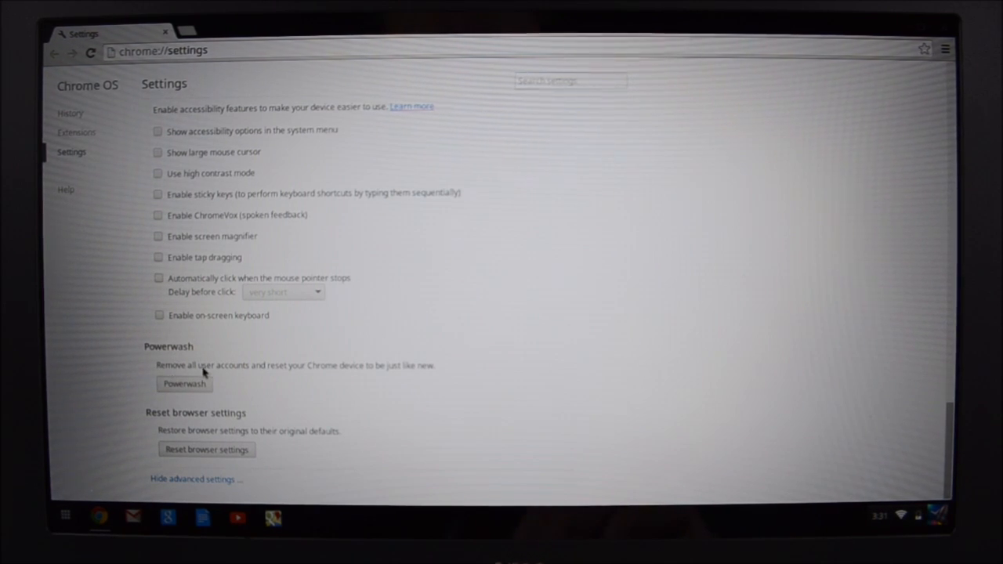
mouse_move(354, 376)
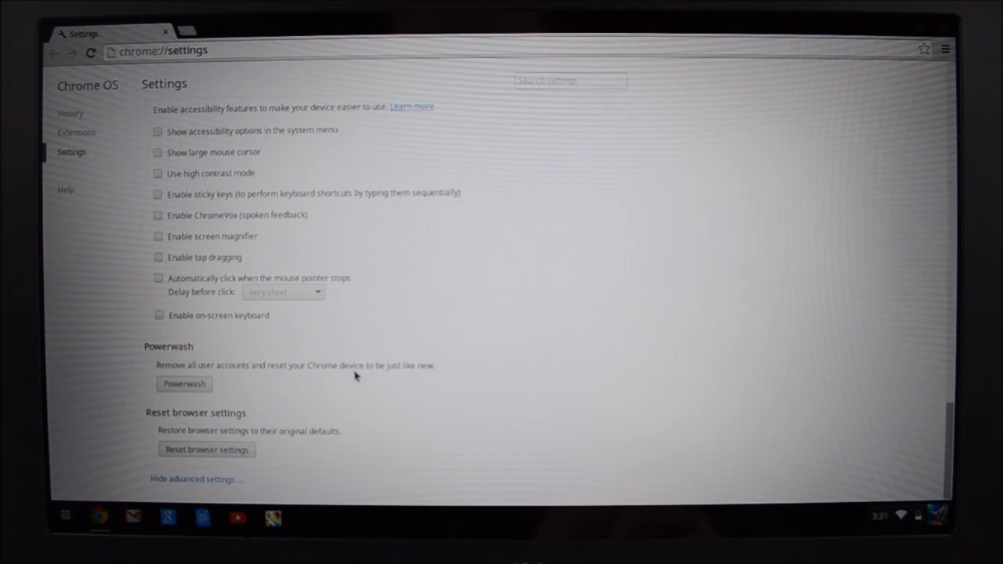
mouse_move(144, 427)
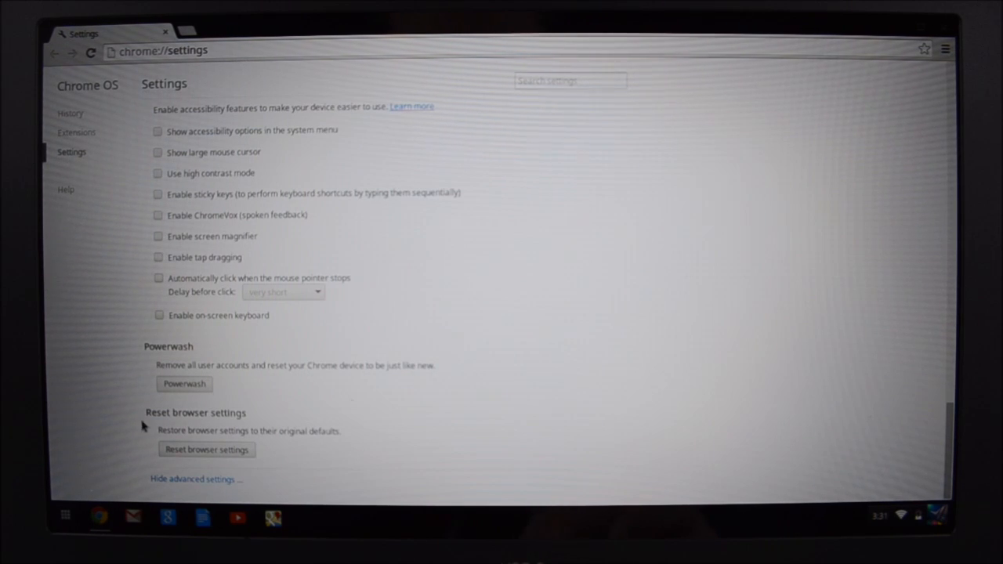
Run Powerwash: restart the device and confirm Reset to wipe it back to factory state.
click(185, 384)
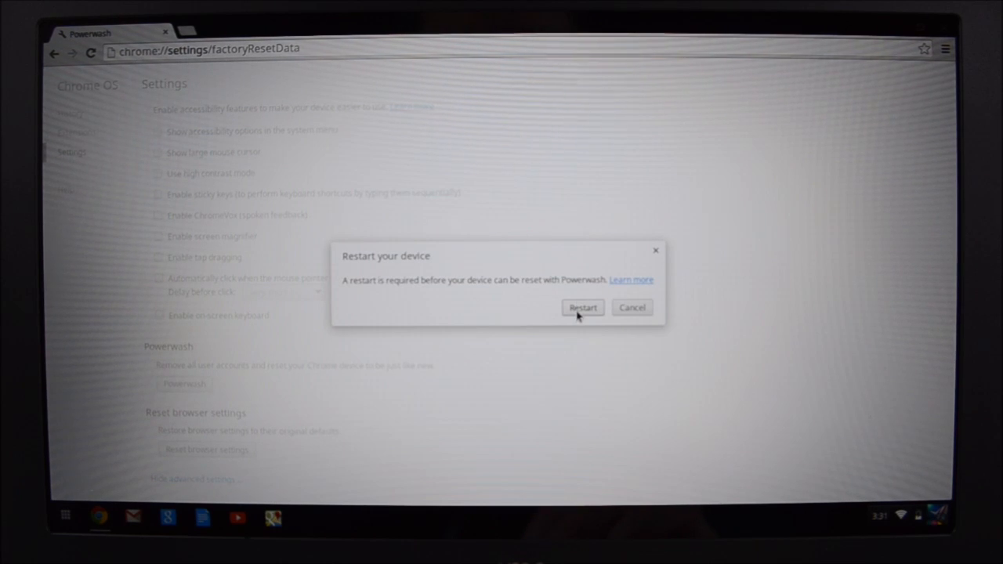
click(583, 308)
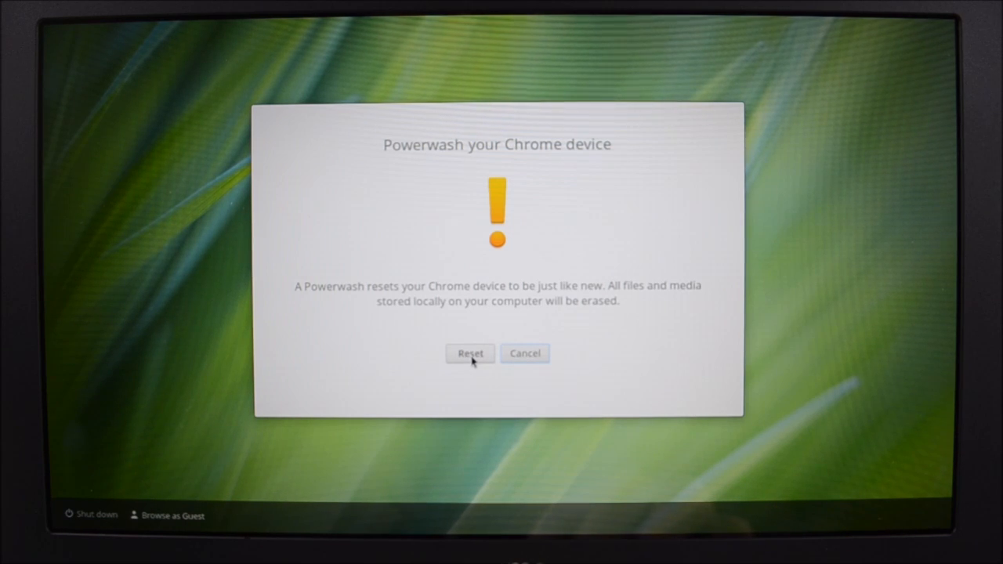
click(470, 355)
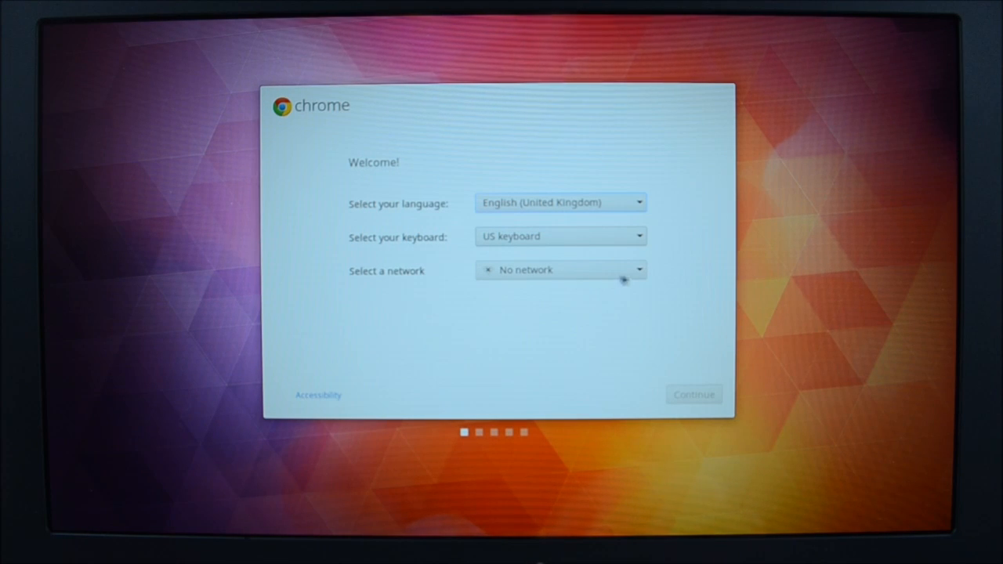
Join the first listed Wi-Fi network, entering its password on the Welcome screen.
click(561, 270)
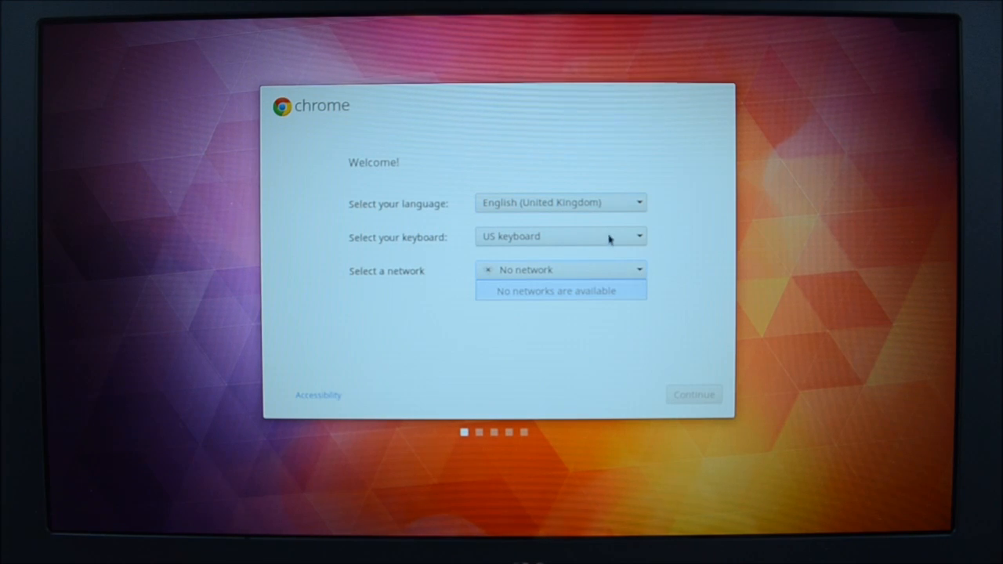
click(561, 269)
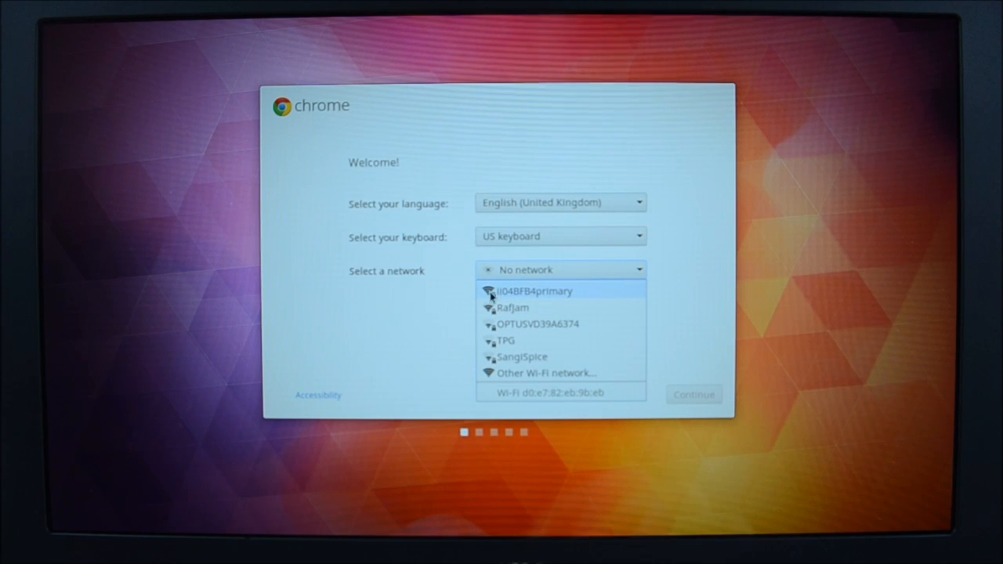
click(536, 290)
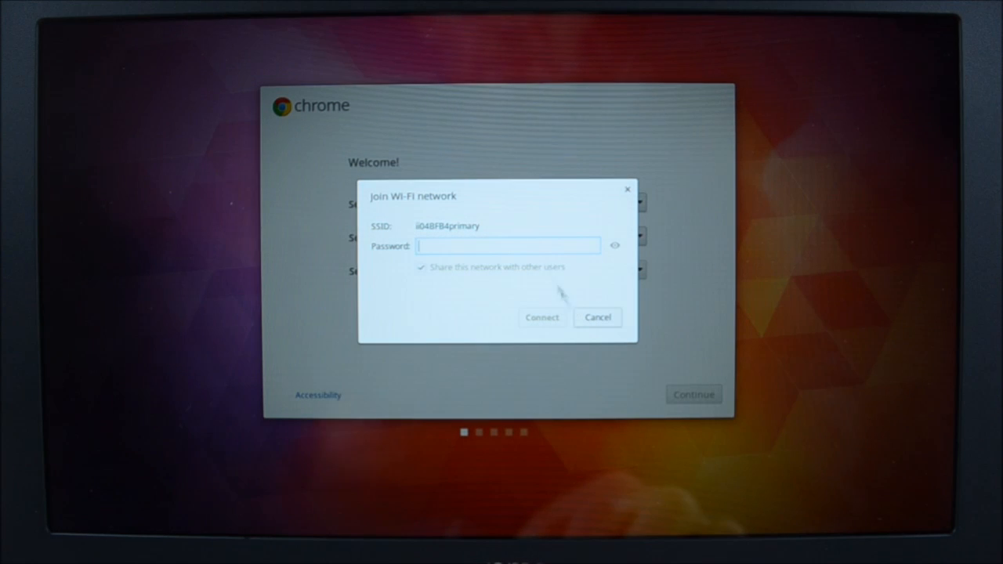
click(542, 316)
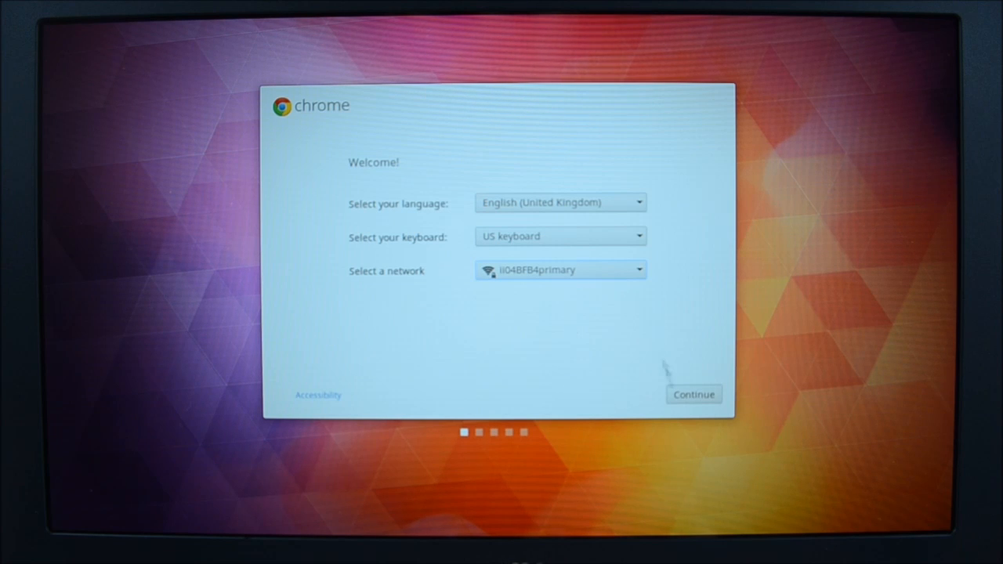
Continue past Welcome, accept the terms with usage statistics unticked, reaching account sign-in.
click(693, 395)
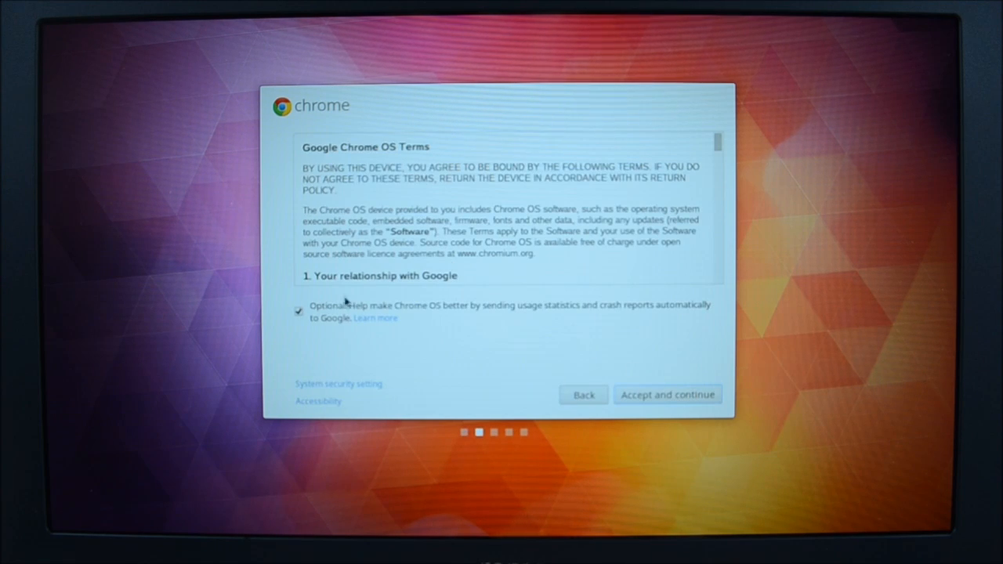
click(297, 310)
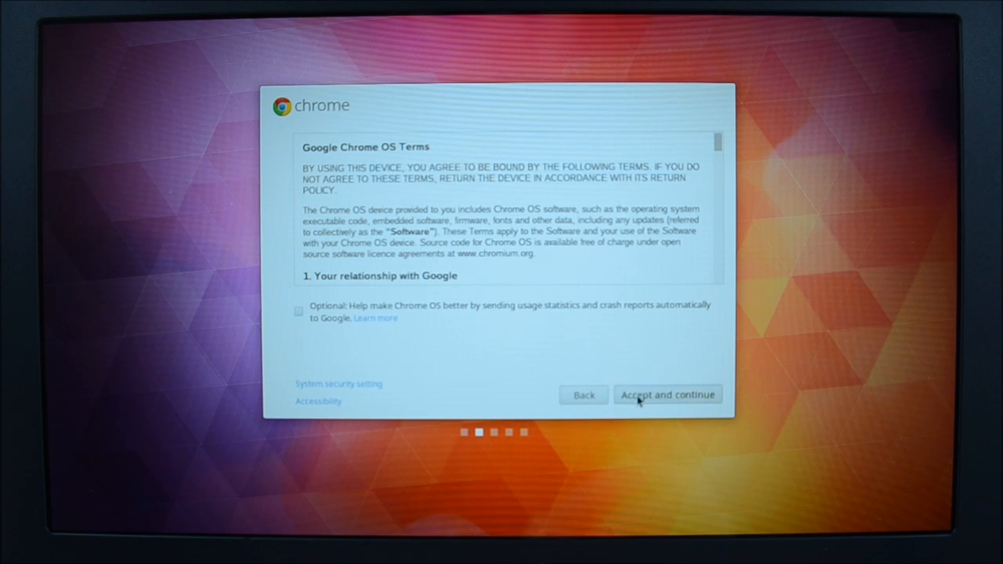
click(668, 395)
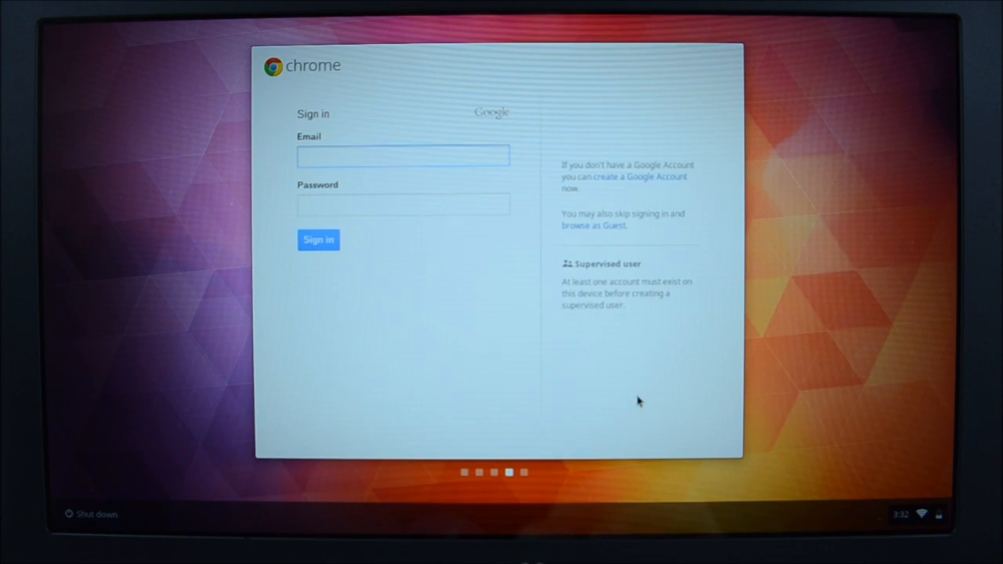
click(402, 157)
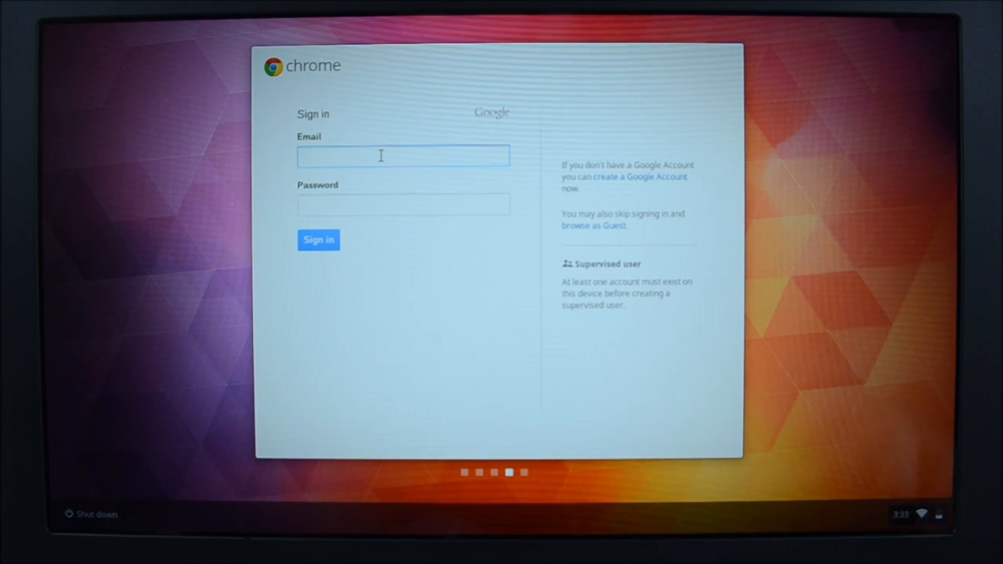
From the sign-in email field, bring up Powerwash again and confirm Reset a second time.
click(401, 156)
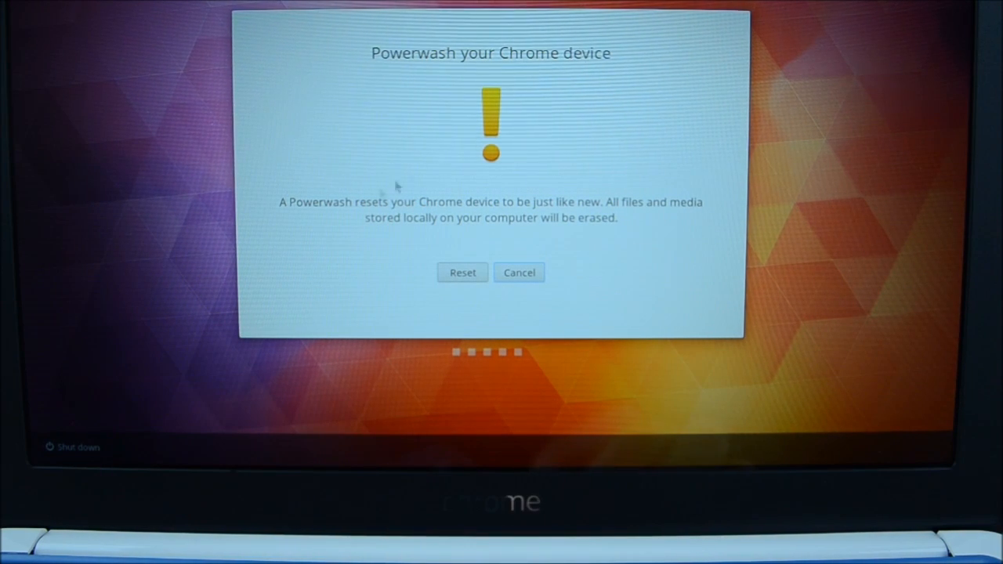
mouse_move(480, 218)
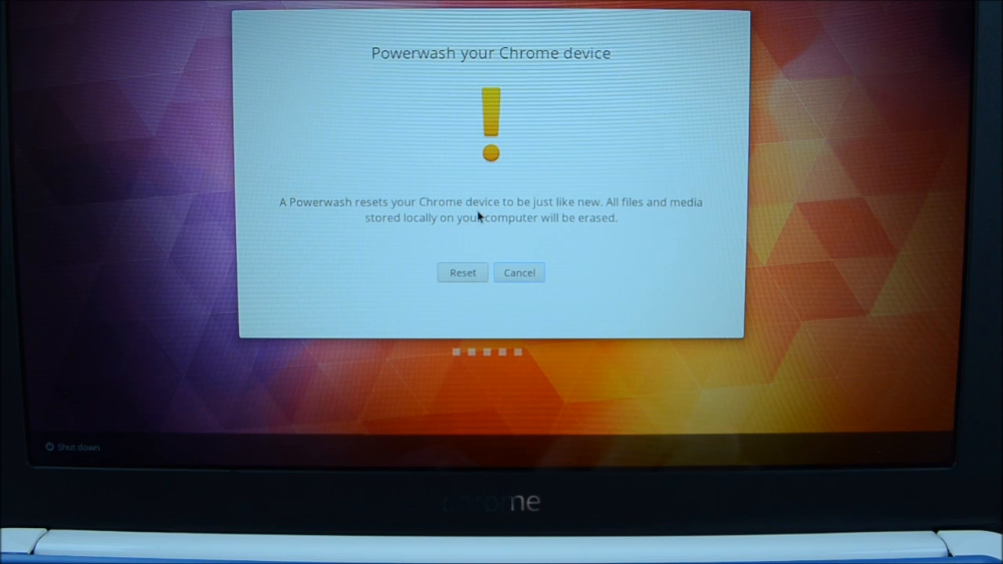
mouse_move(570, 218)
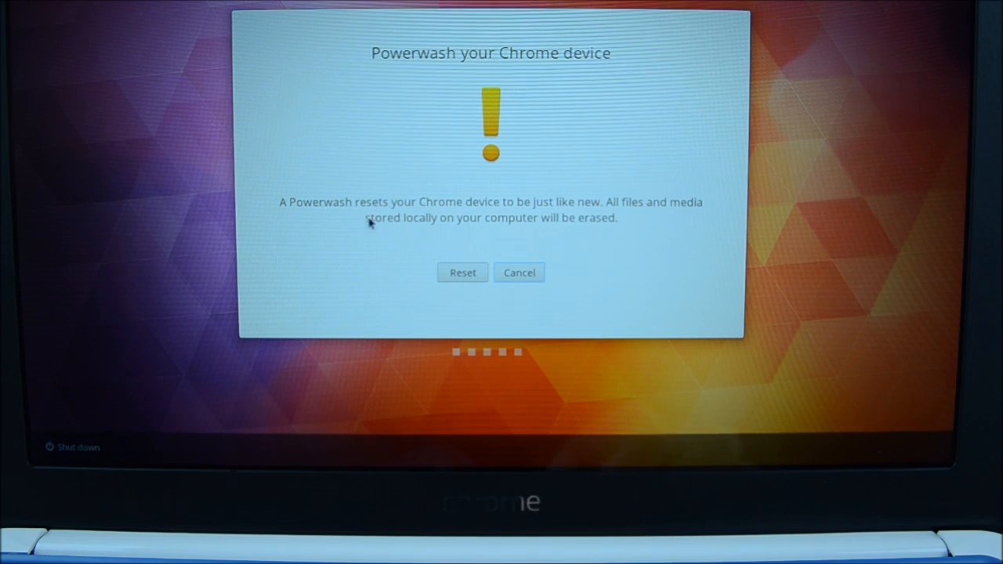
mouse_move(595, 245)
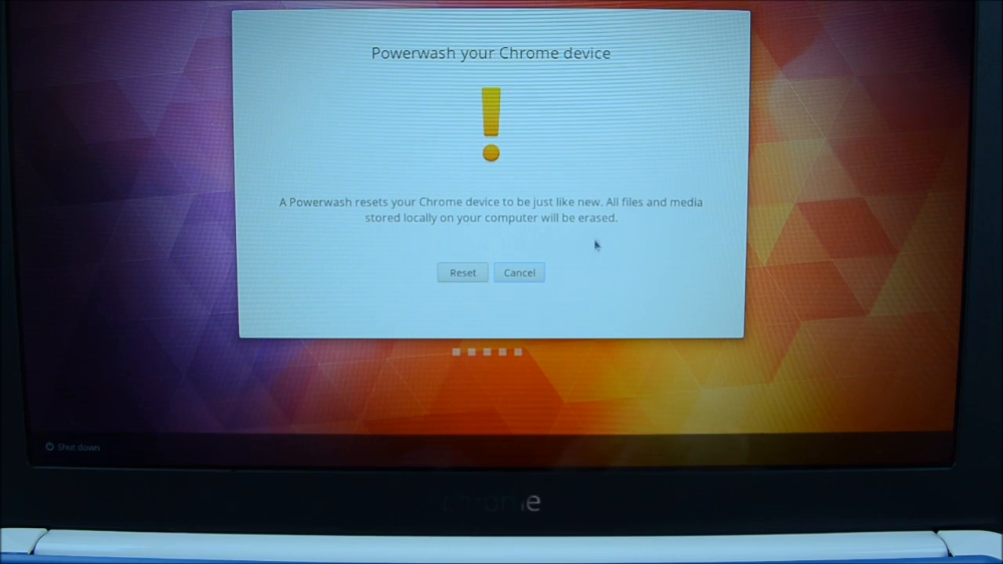
click(462, 273)
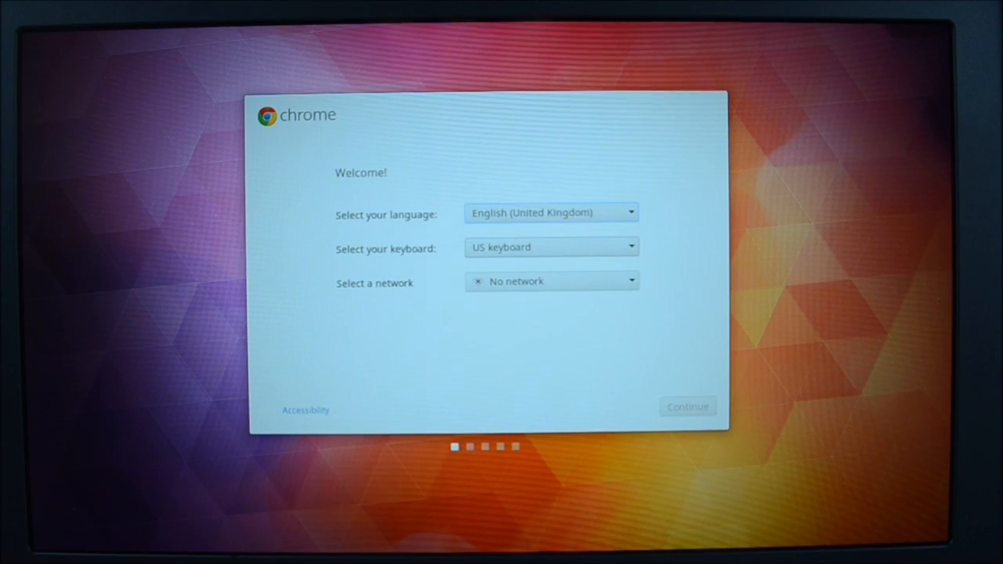
Show the available Wi-Fi networks from the Select a network dropdown.
click(551, 280)
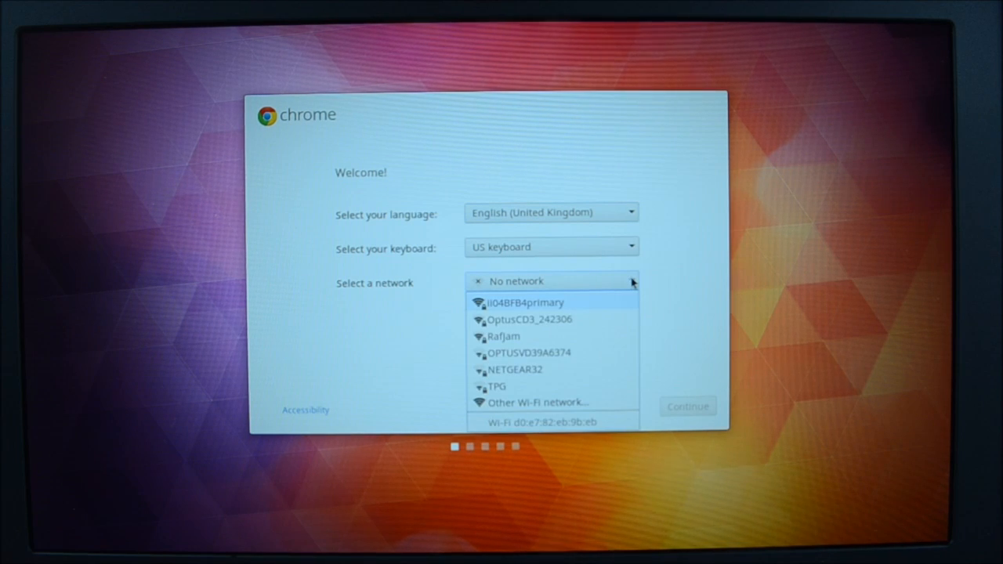